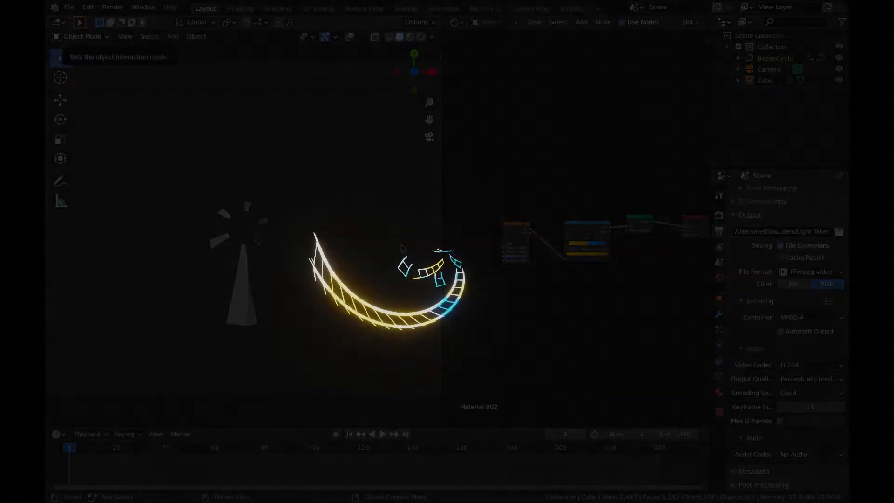
# Play back the glowing bezier-circle light-trail animation in the viewport
pyautogui.click(381, 434)
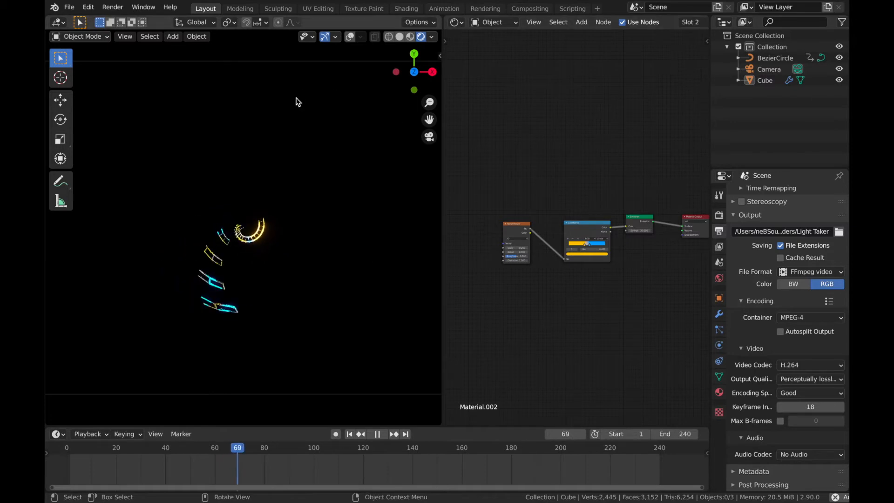
# Pause playback and jump to frame 186
pyautogui.click(378, 433)
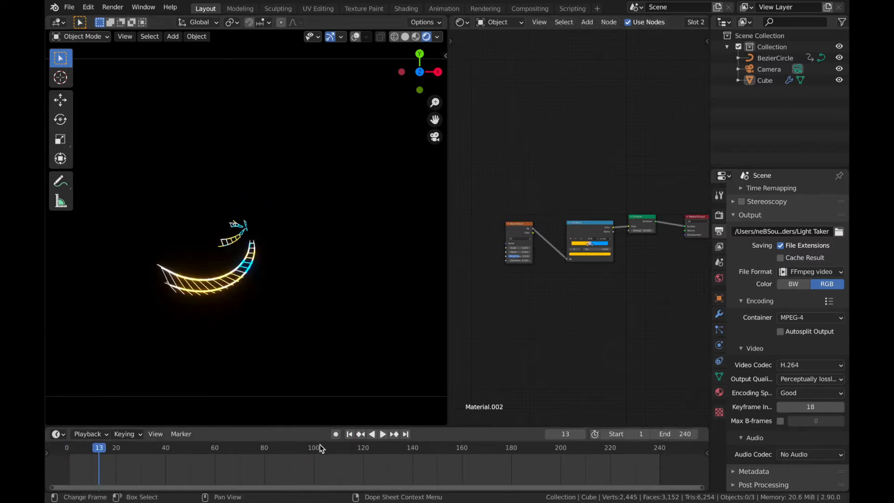
pyautogui.click(381, 433)
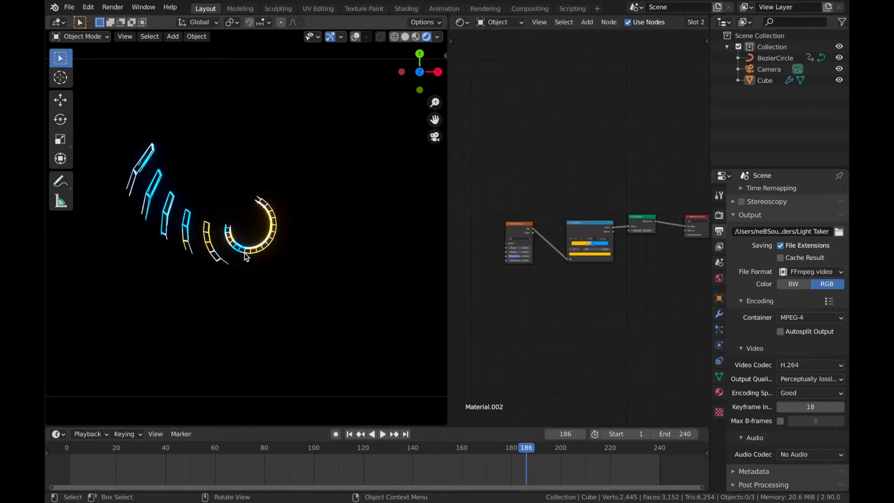
pyautogui.moveTo(287, 249)
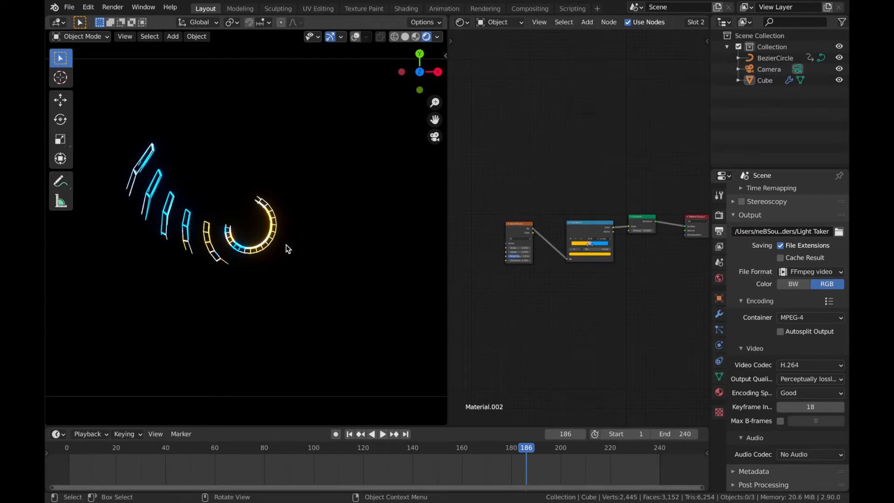
# Render frame 186, close the render window, and enable Use Nodes in Compositing
pyautogui.press('F12')
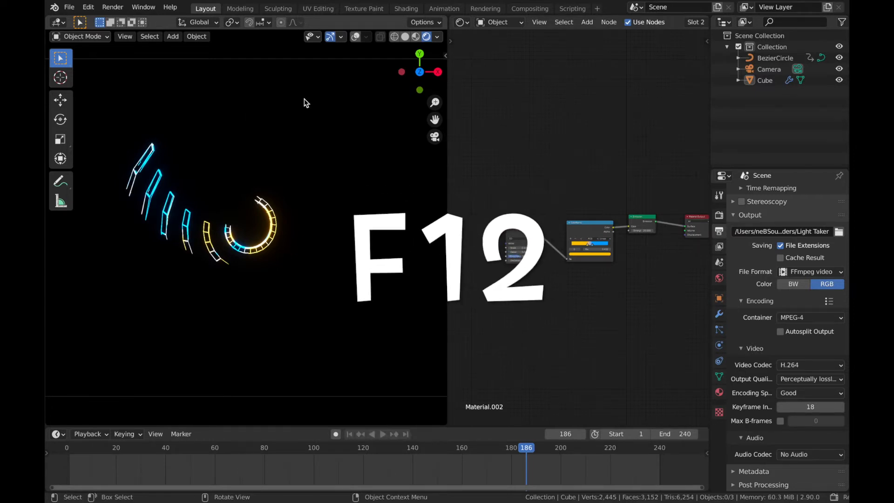
pyautogui.press('F12')
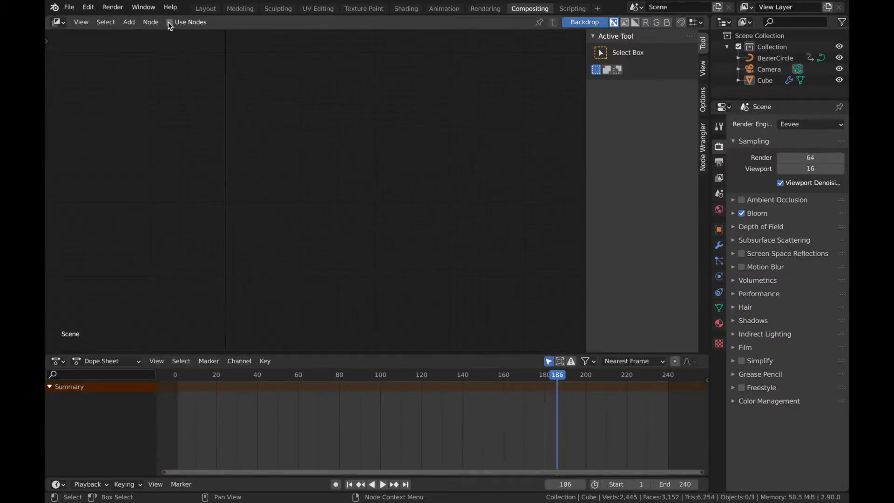
pyautogui.click(169, 22)
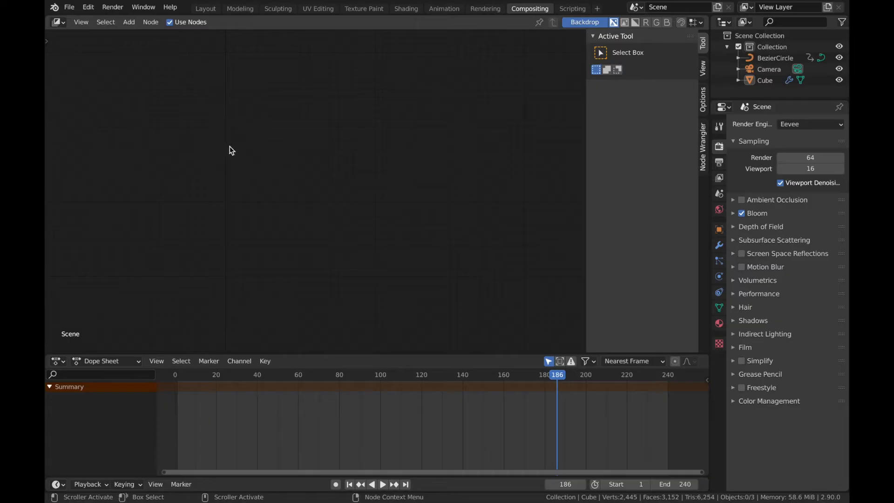
pyautogui.moveTo(194, 146)
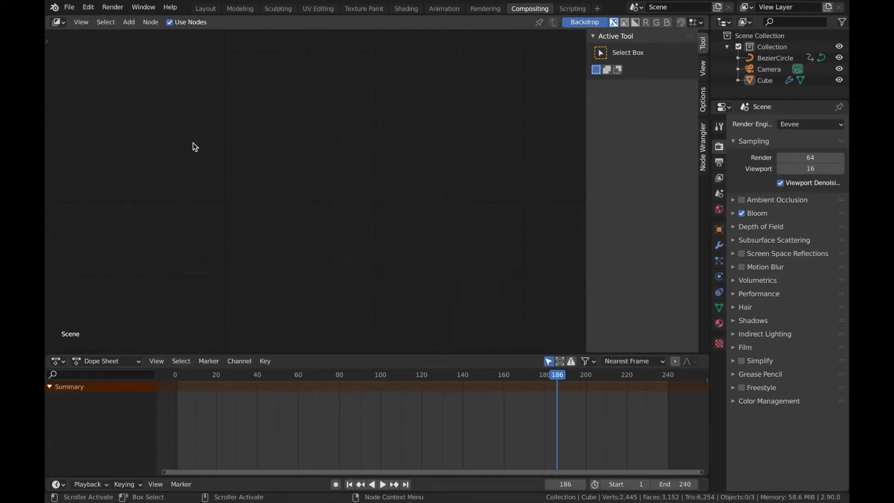
# Add a Render Layers node and position it in the compositor
pyautogui.click(129, 22)
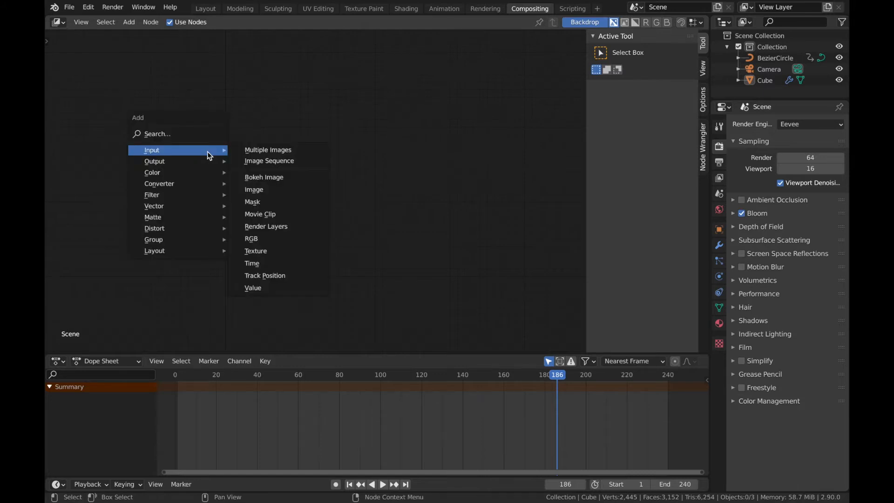
pyautogui.moveTo(277, 201)
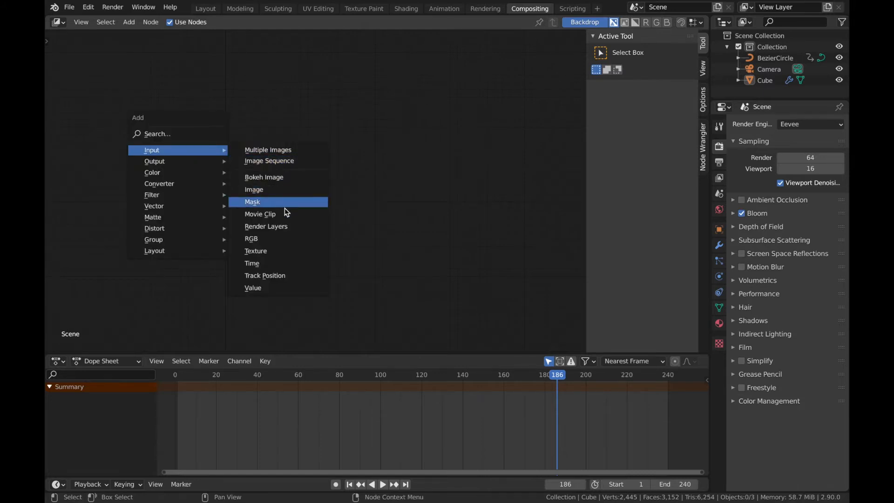
pyautogui.click(266, 226)
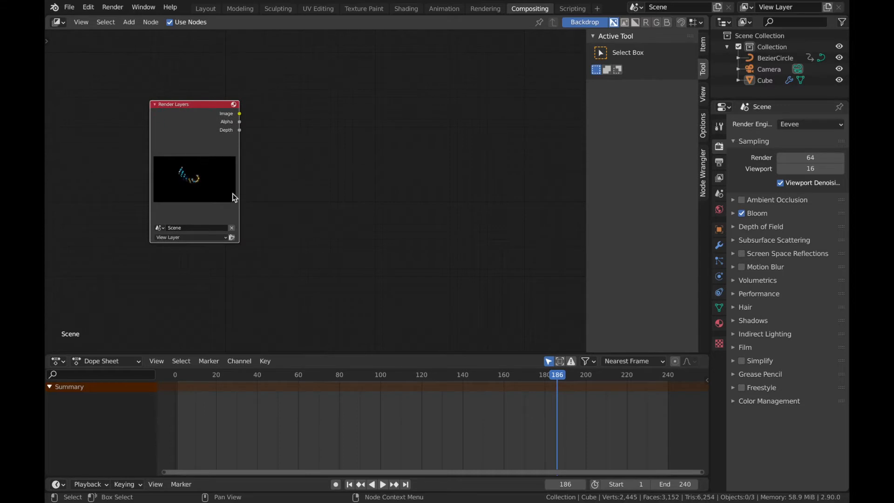
pyautogui.moveTo(203, 76)
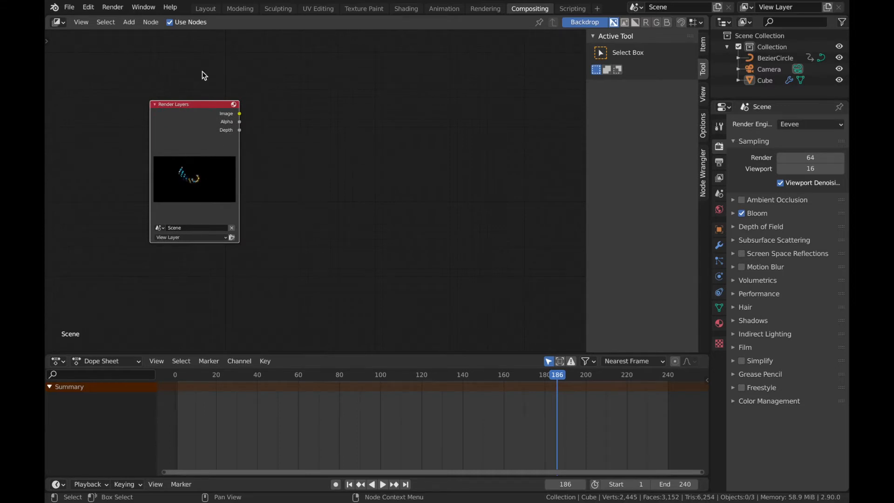
pyautogui.moveTo(257, 141)
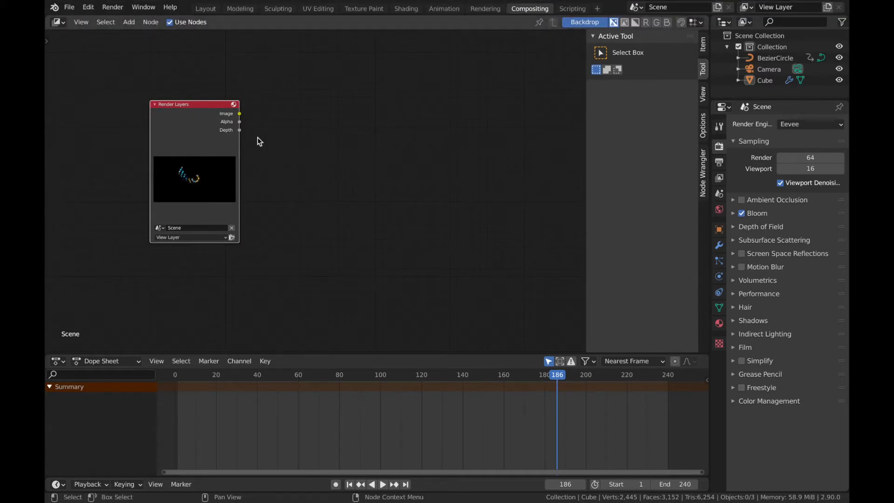
pyautogui.moveTo(188, 187)
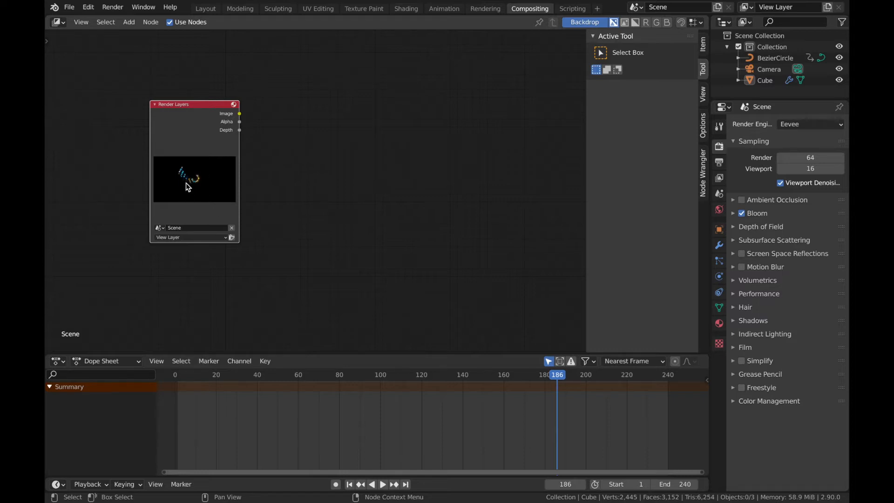
pyautogui.moveTo(245, 83)
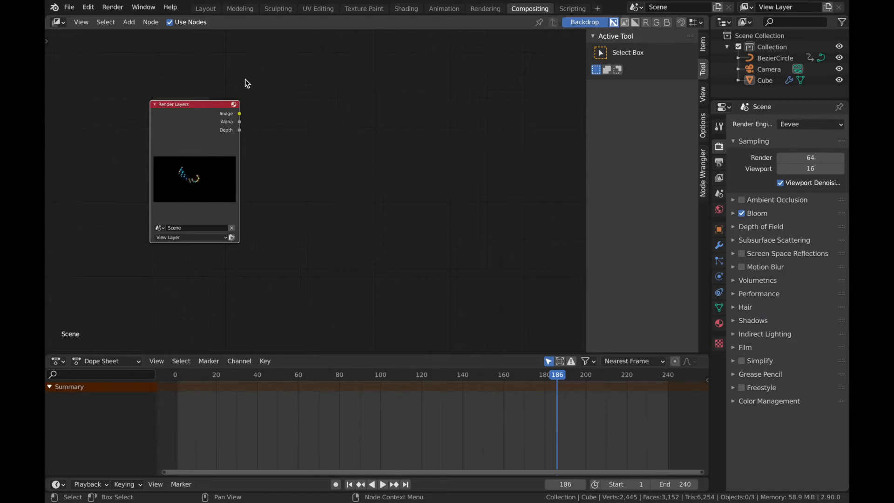
pyautogui.moveTo(194, 103); pyautogui.dragTo(226, 127)
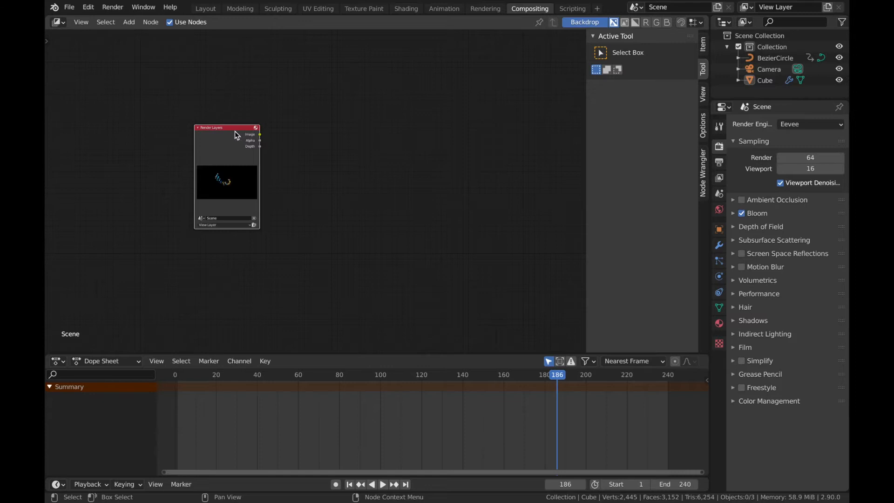
# Add a Viewer node and link the Render Layers image into it
pyautogui.click(129, 22)
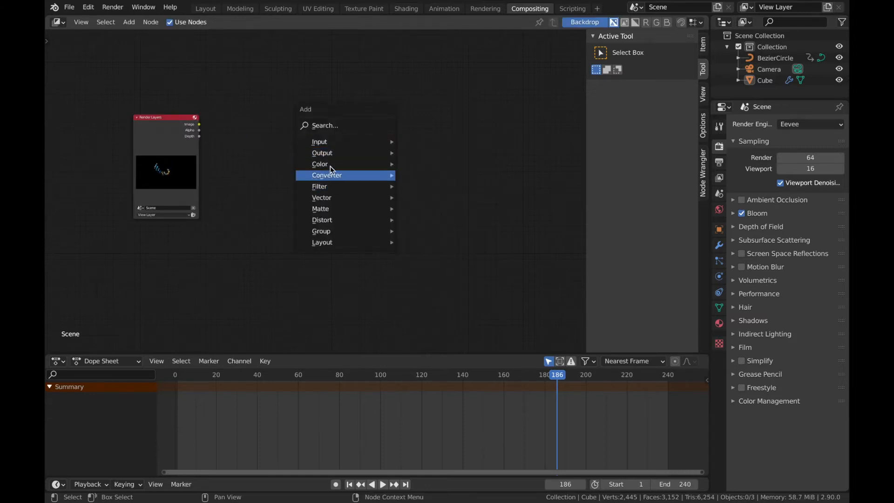
pyautogui.moveTo(322, 152)
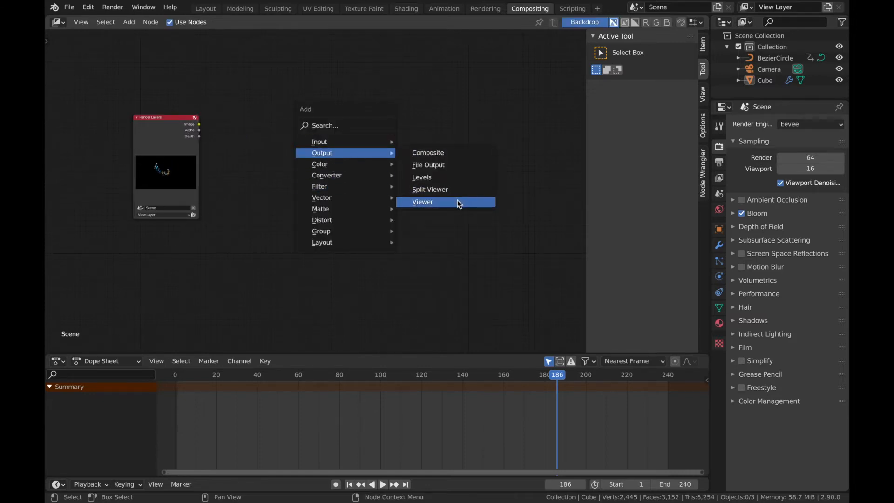
pyautogui.click(423, 202)
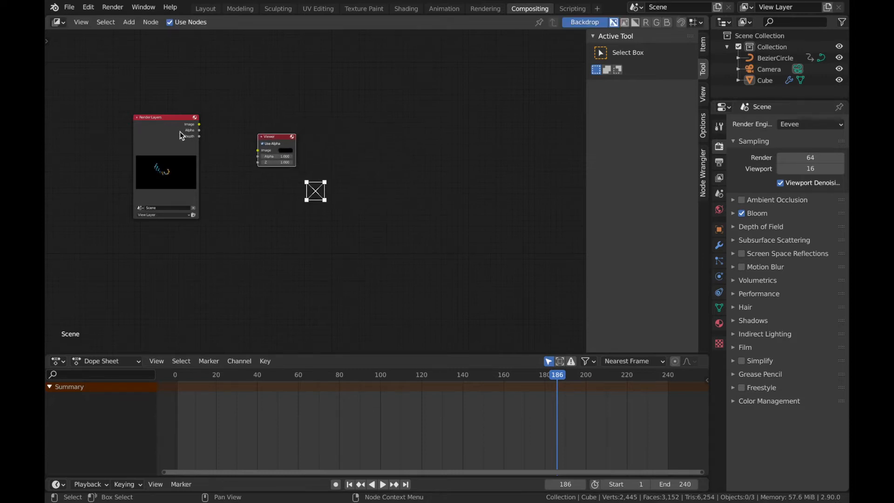
pyautogui.moveTo(199, 124); pyautogui.dragTo(261, 156)
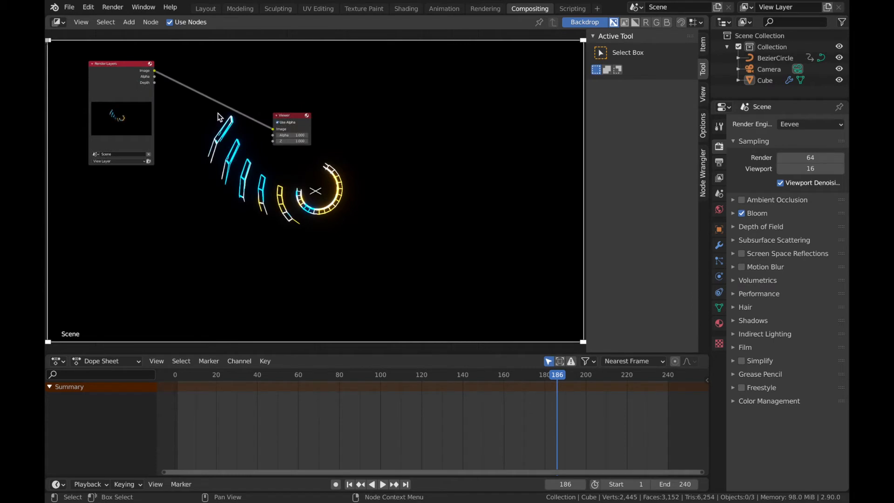
# Insert a Glare filter node between Render Layers and Viewer and select its settings
pyautogui.click(129, 22)
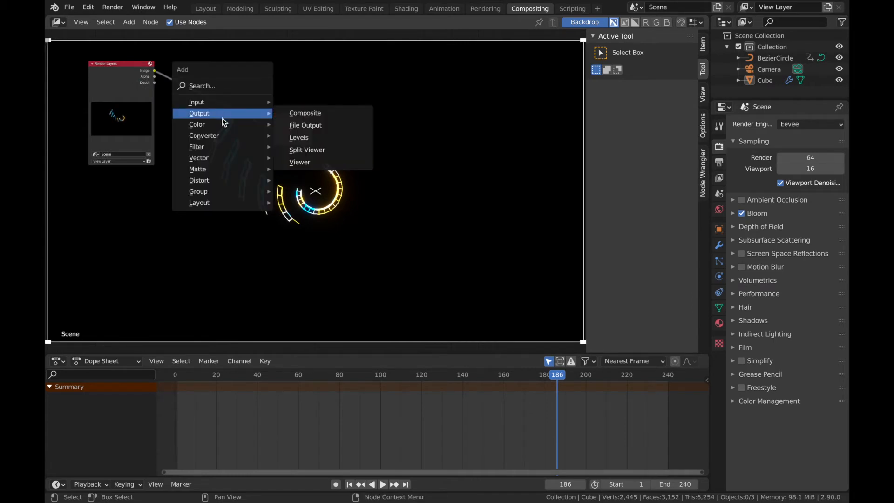
pyautogui.moveTo(197, 125)
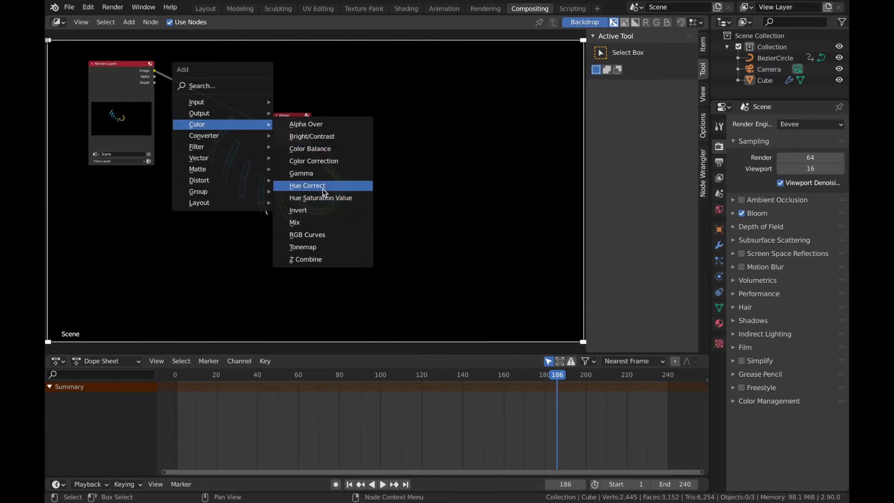
pyautogui.moveTo(319, 160)
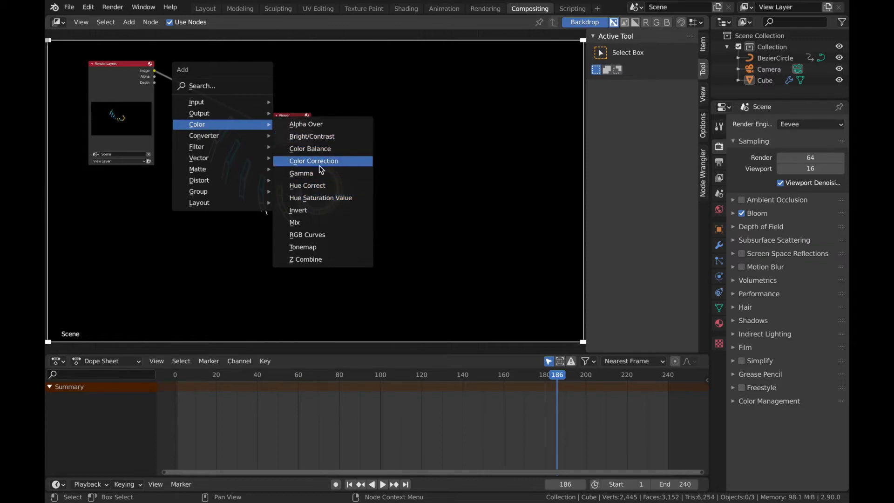
pyautogui.moveTo(203, 135)
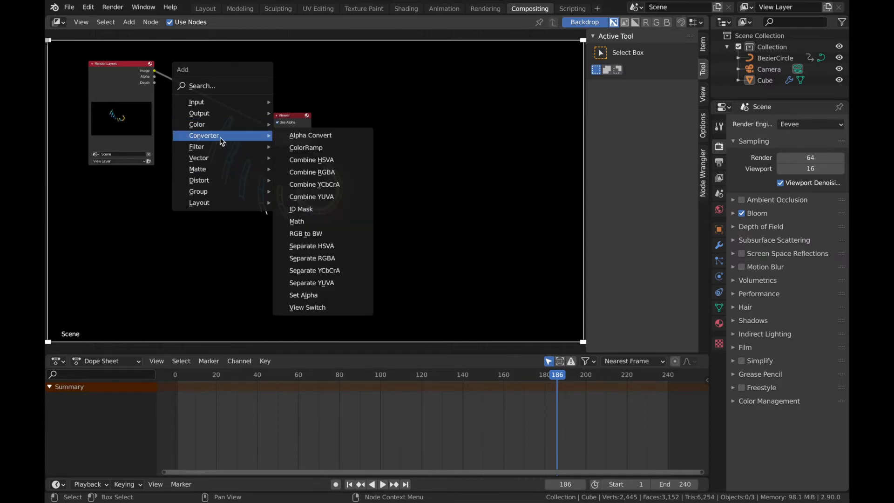
pyautogui.moveTo(196, 147)
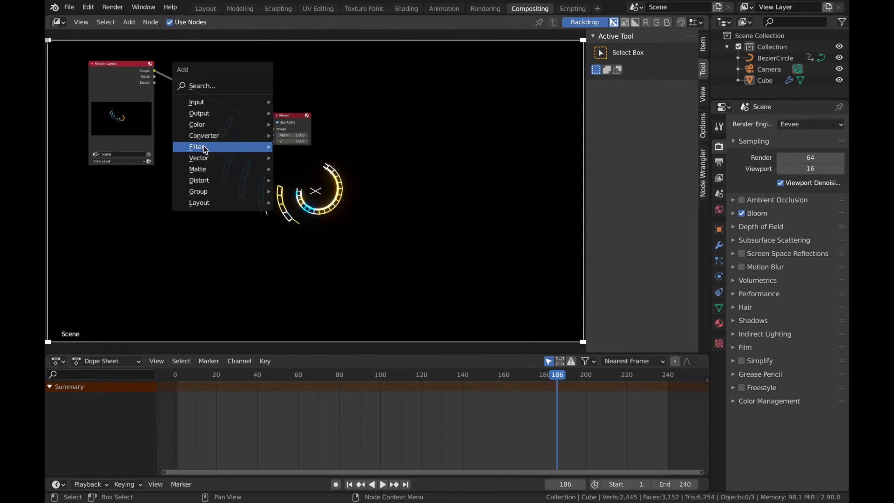
pyautogui.moveTo(195, 147)
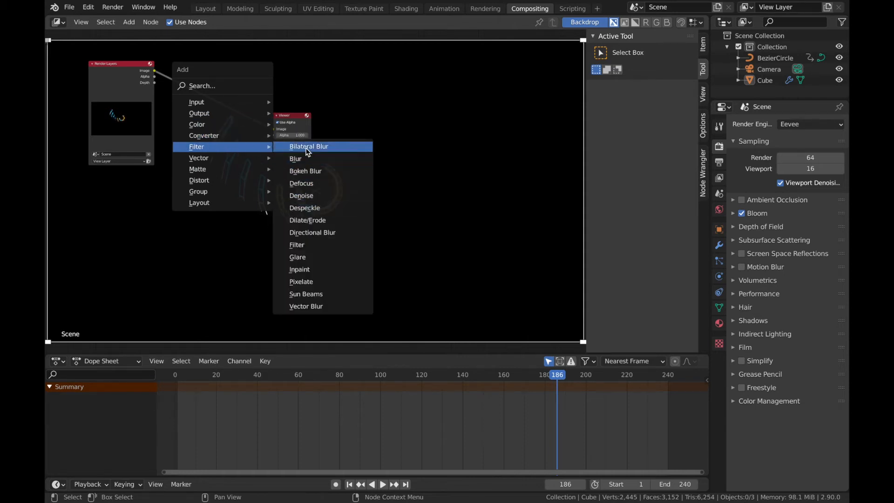
pyautogui.moveTo(312, 155)
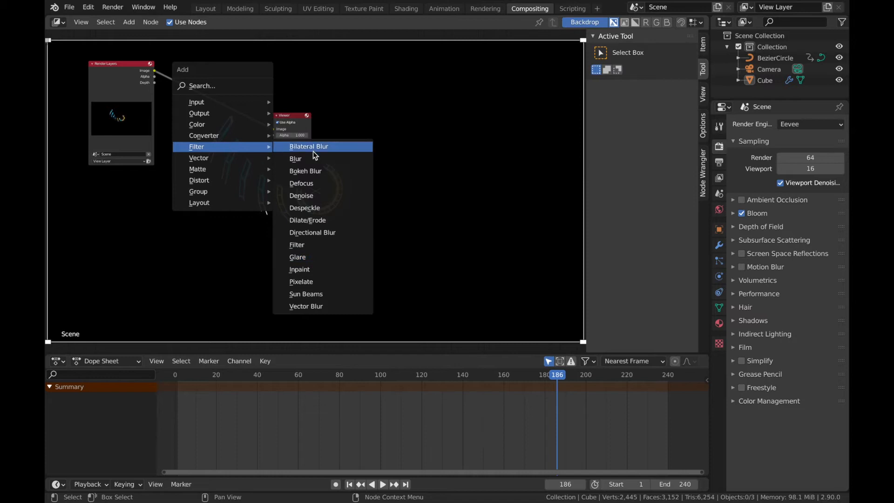
pyautogui.moveTo(311, 260)
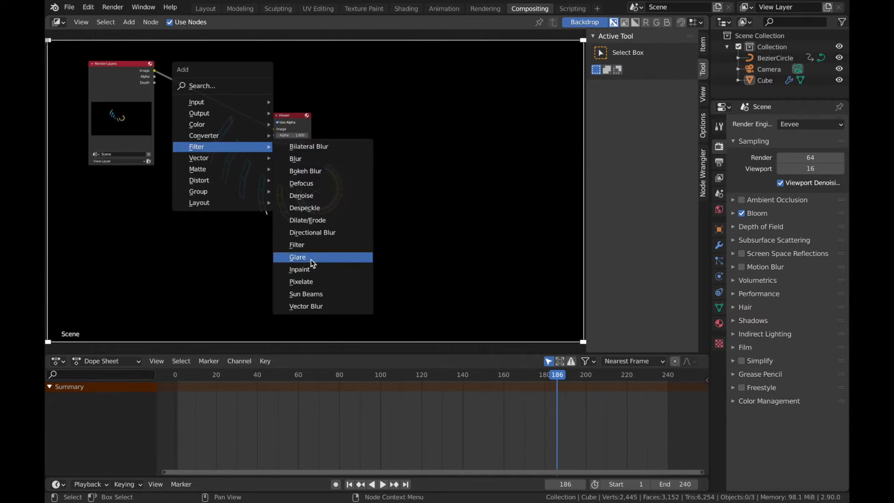
pyautogui.click(297, 257)
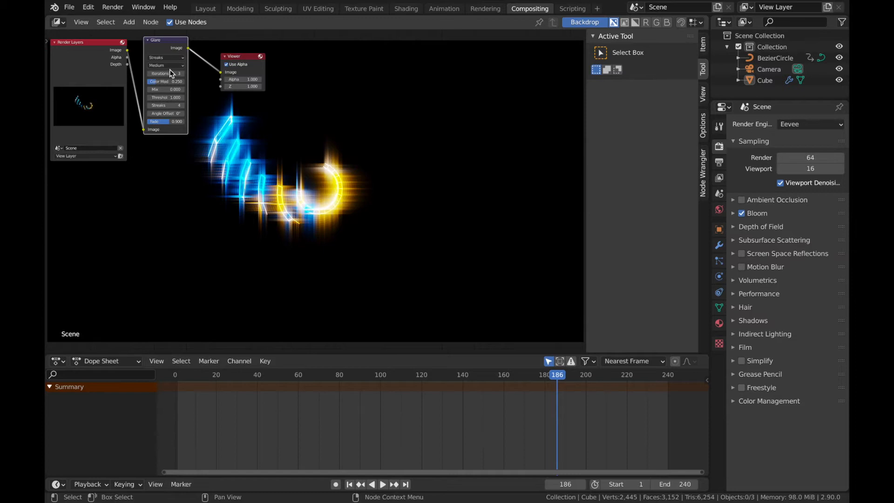
pyautogui.click(163, 65)
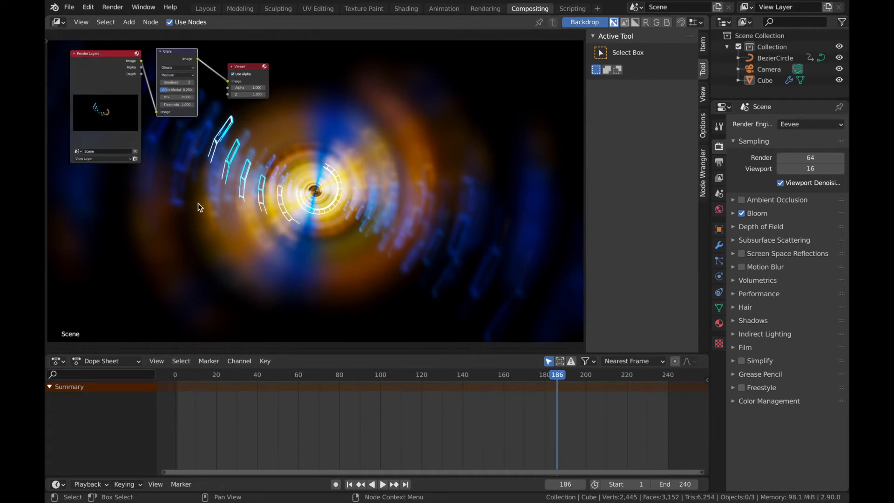
# Set the Glare node quality to High and select its Color Modulation field
pyautogui.click(177, 74)
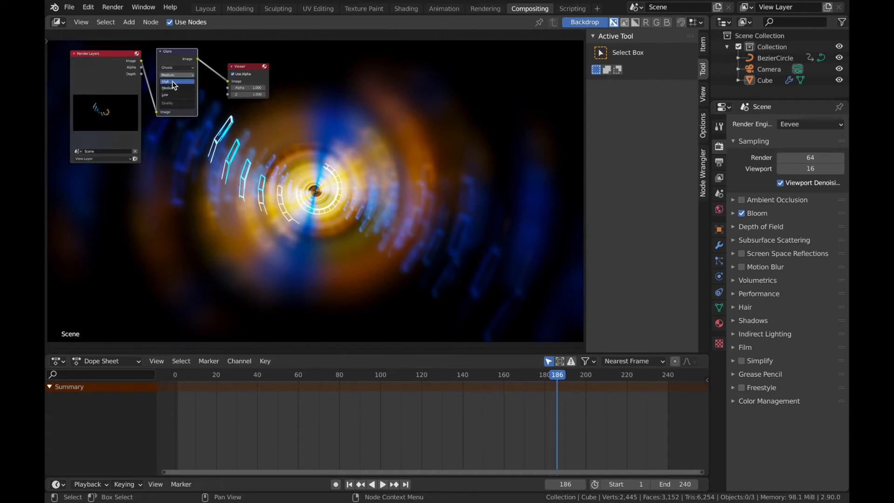
pyautogui.click(173, 81)
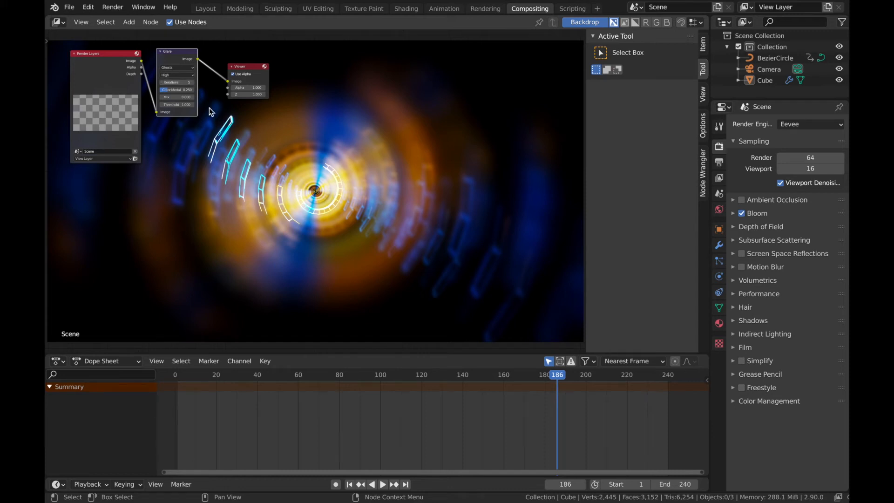
pyautogui.click(177, 82)
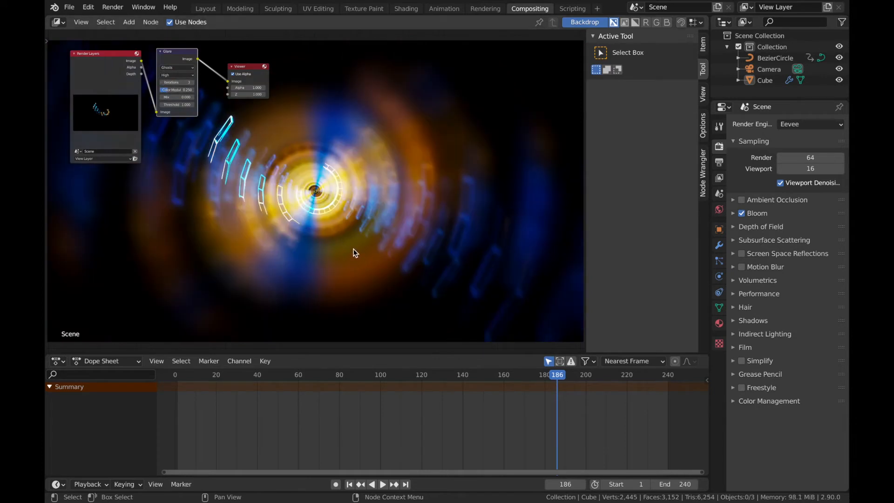
pyautogui.moveTo(382, 138)
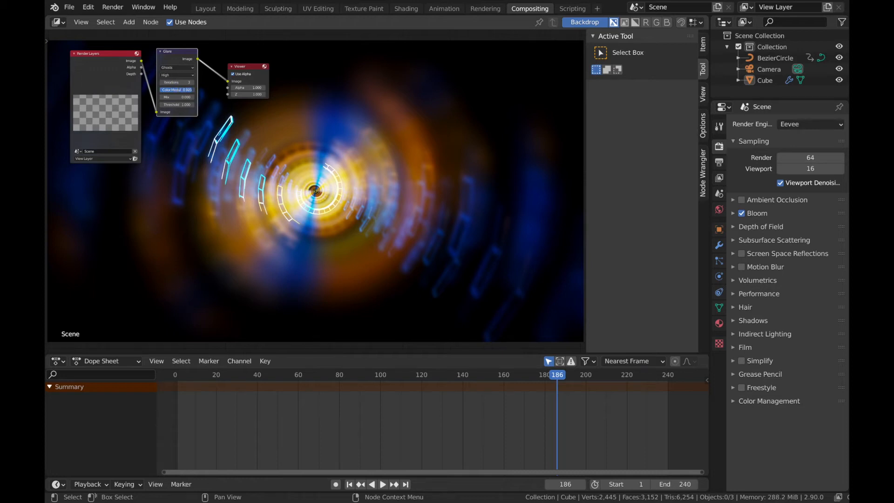
# Adjust the Glare node's Color Modulation value and review the ghost glow
pyautogui.moveTo(182, 89); pyautogui.dragTo(174, 89)
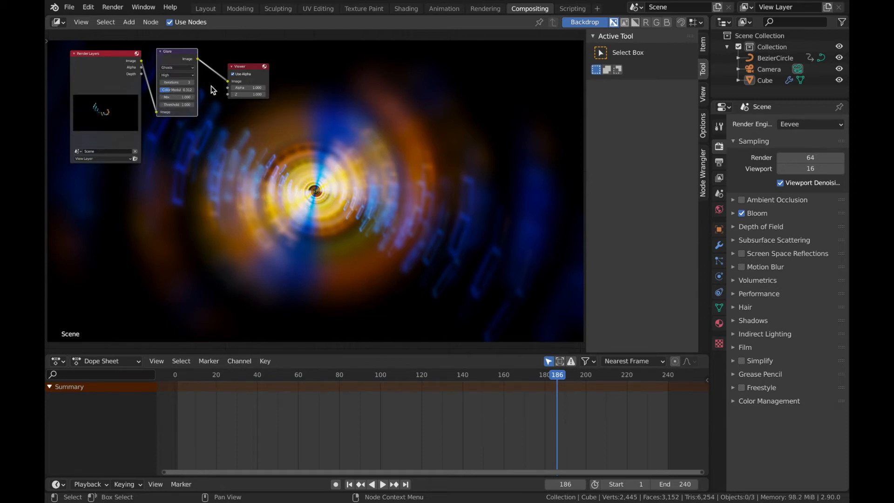
pyautogui.moveTo(63, 176)
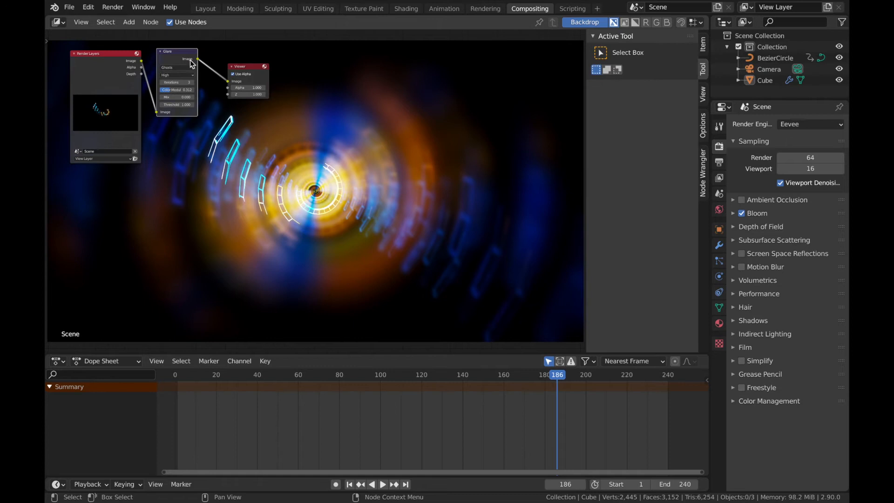
pyautogui.moveTo(240, 150)
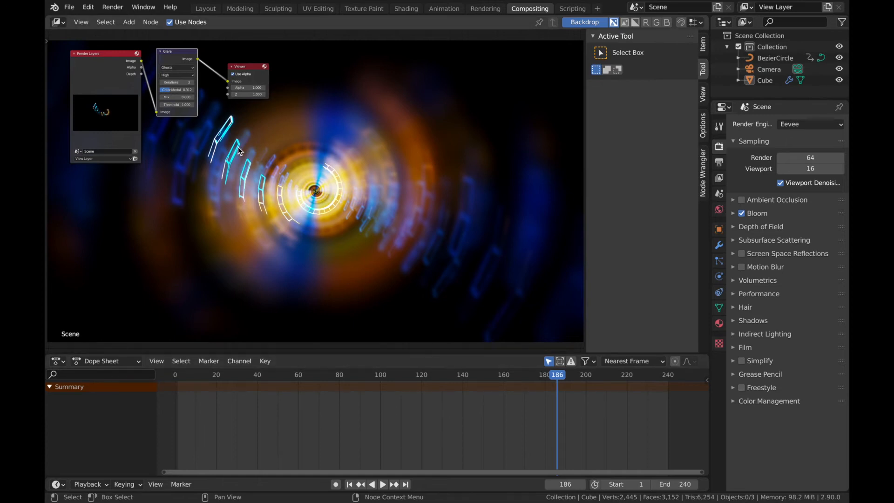
pyautogui.moveTo(215, 101)
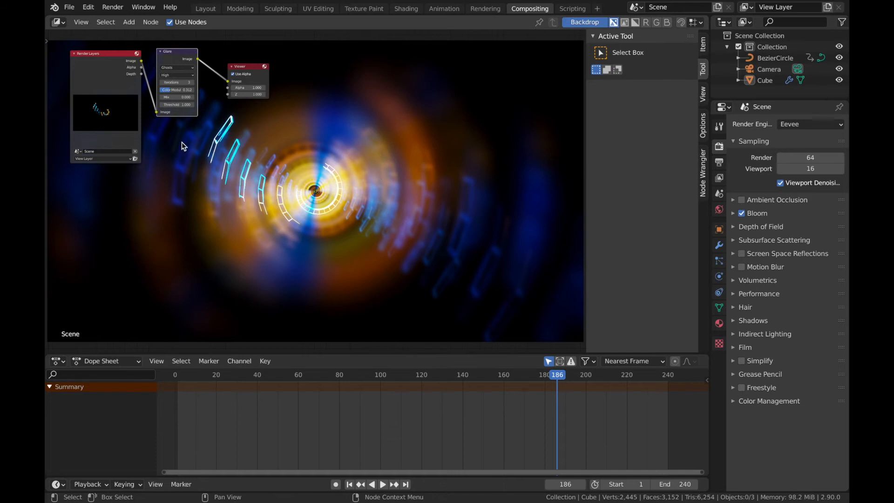
pyautogui.moveTo(318, 170)
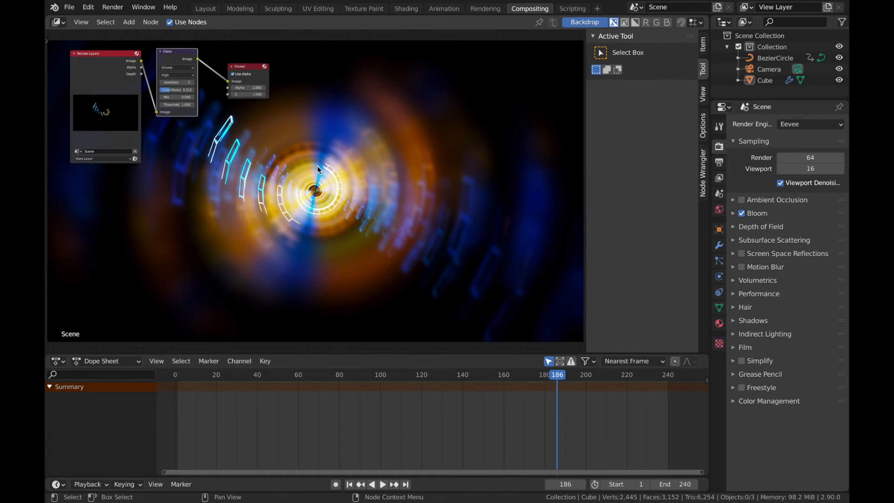
pyautogui.moveTo(179, 113)
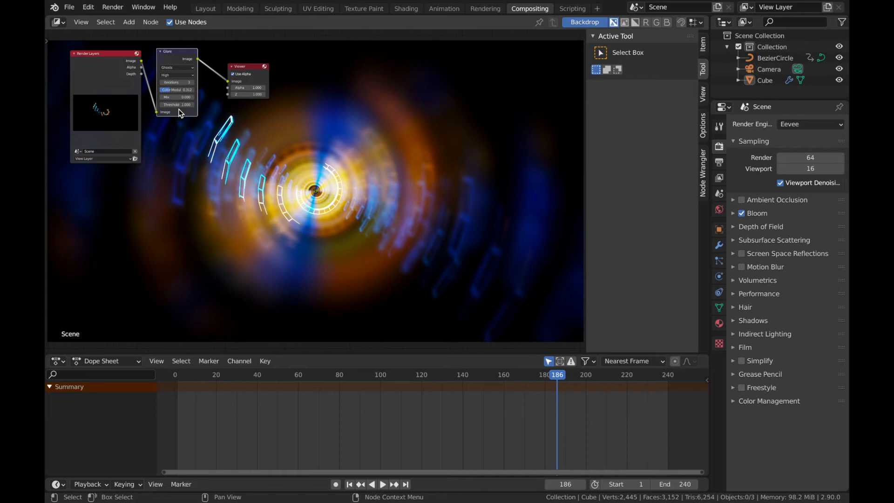
pyautogui.moveTo(241, 72)
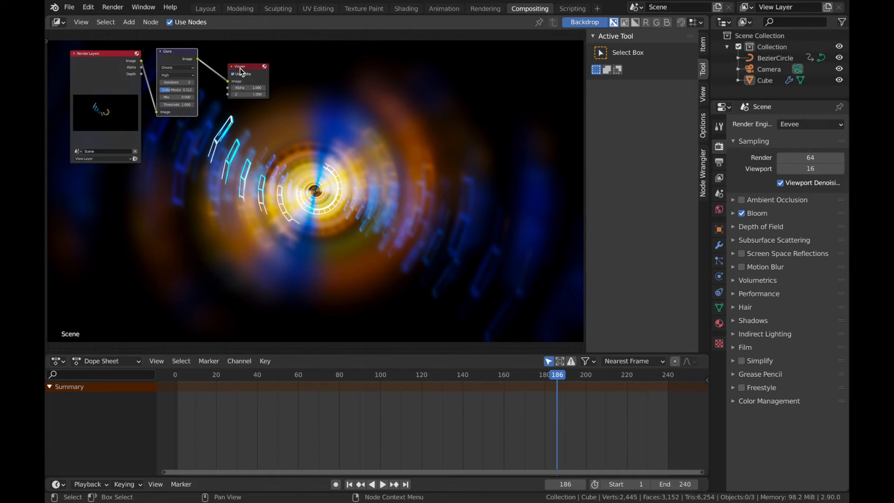
# Move the Glare and Viewer nodes rightward to space out the node tree
pyautogui.moveTo(239, 65); pyautogui.dragTo(279, 76)
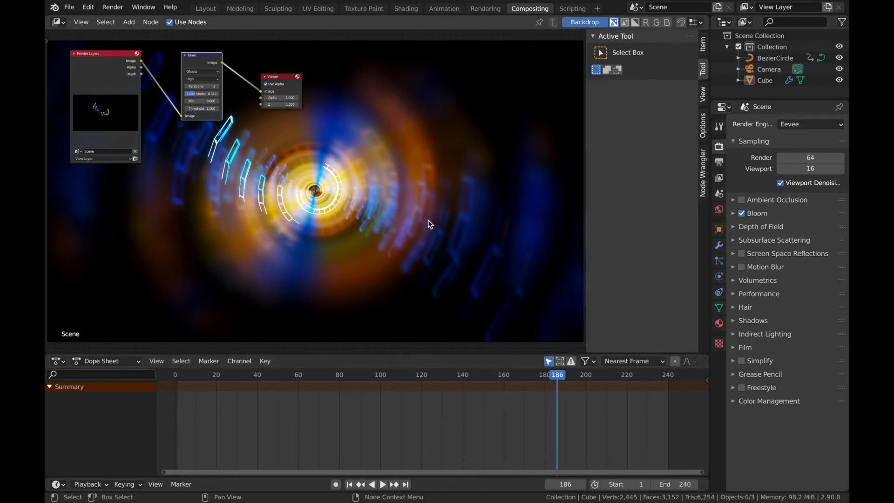
pyautogui.moveTo(261, 339)
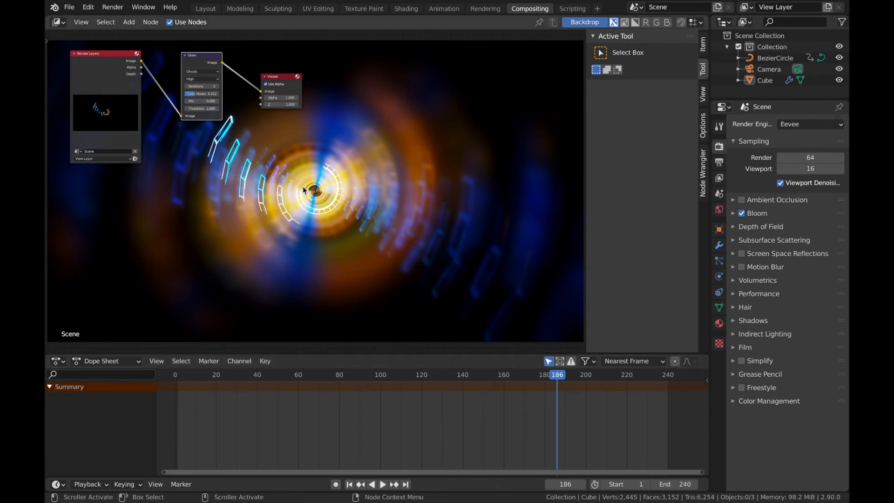
pyautogui.moveTo(196, 179)
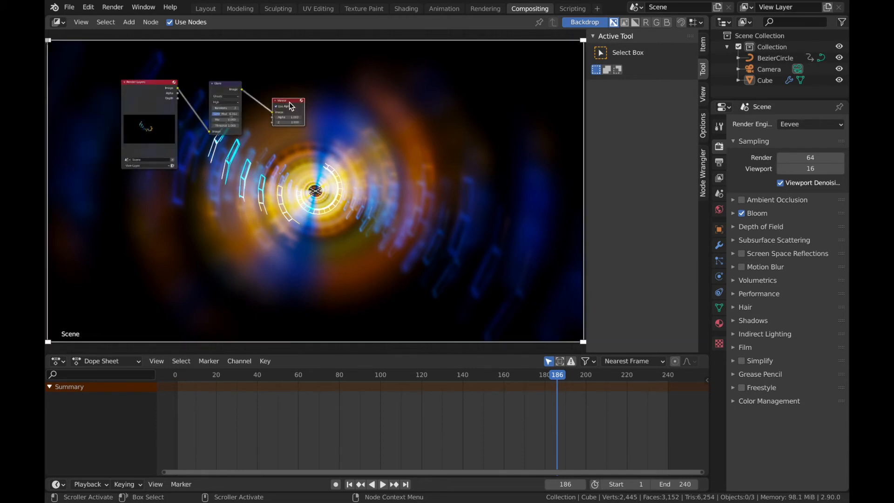
pyautogui.moveTo(288, 103); pyautogui.dragTo(356, 106)
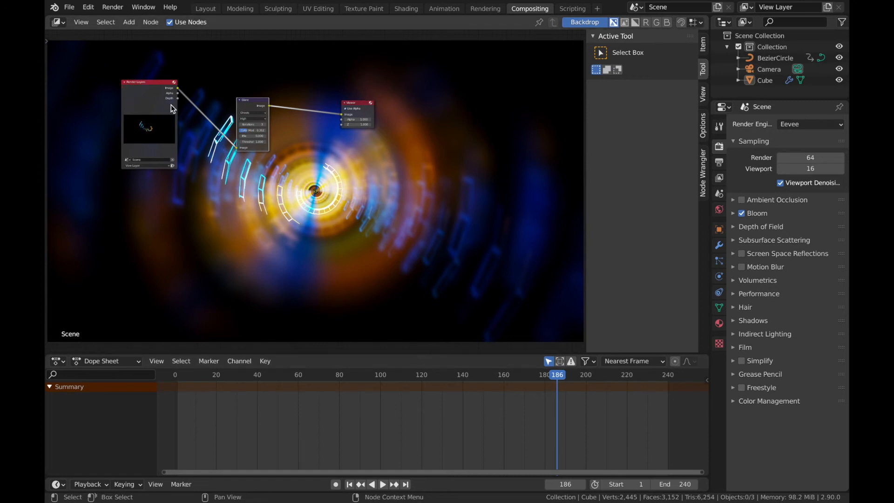
pyautogui.moveTo(381, 134)
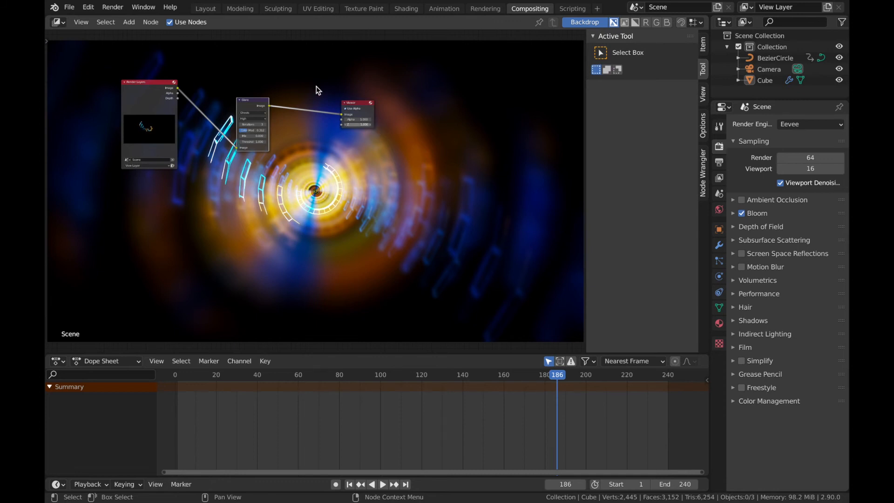
pyautogui.moveTo(62, 213)
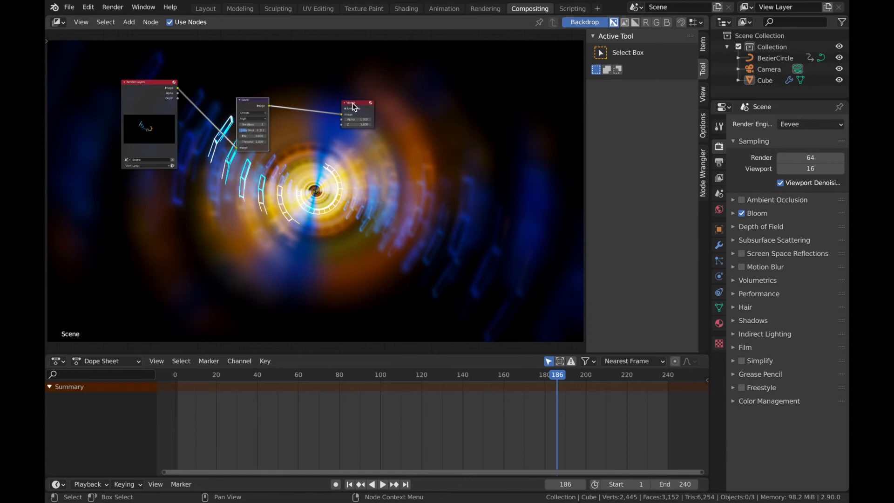
# Move the Viewer node lower and add a Composite output node
pyautogui.moveTo(357, 104); pyautogui.dragTo(365, 125)
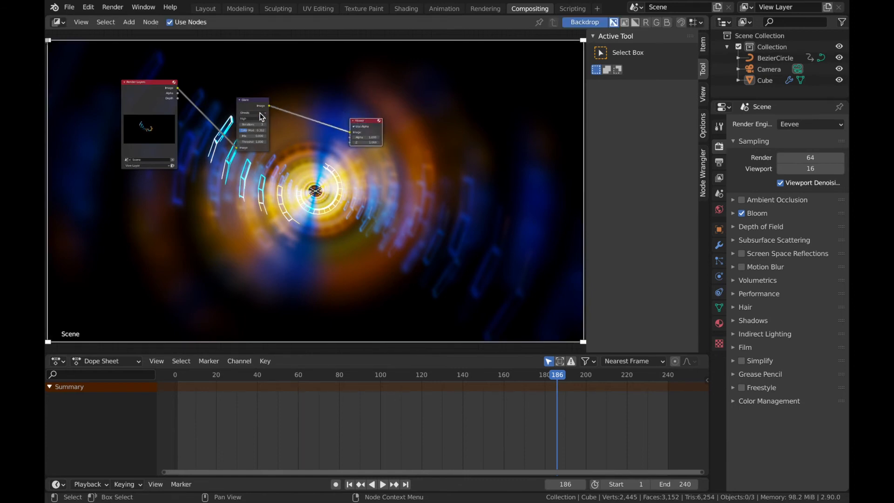
pyautogui.moveTo(343, 167)
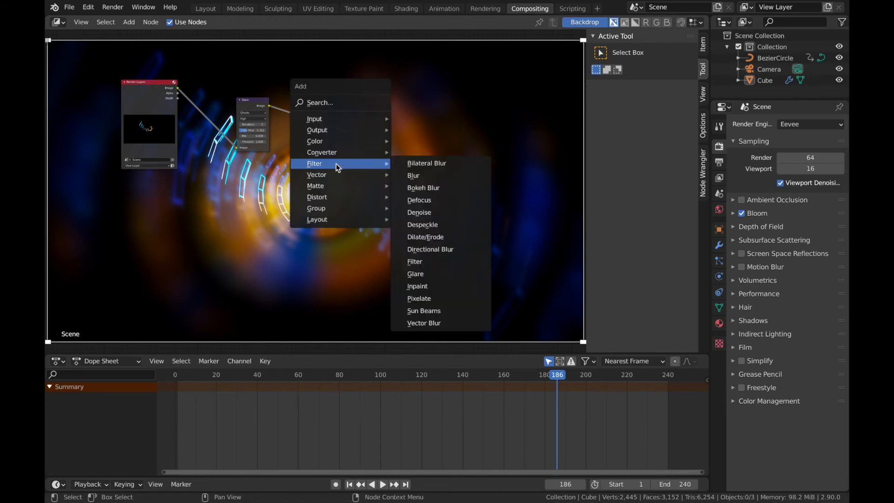
pyautogui.moveTo(316, 130)
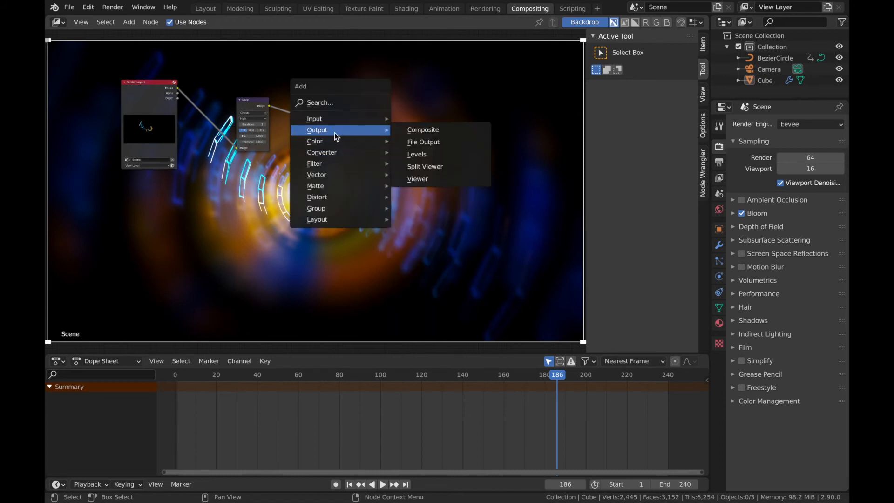
pyautogui.moveTo(423, 129)
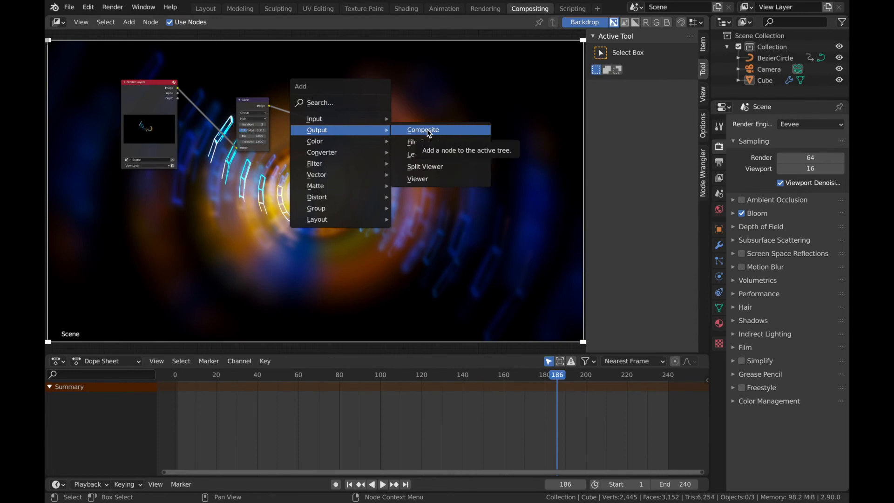
pyautogui.click(422, 129)
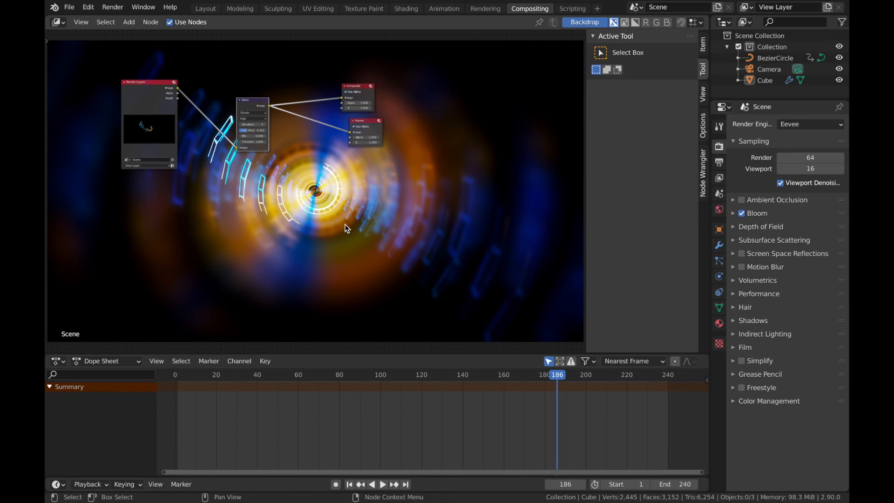
pyautogui.moveTo(230, 32)
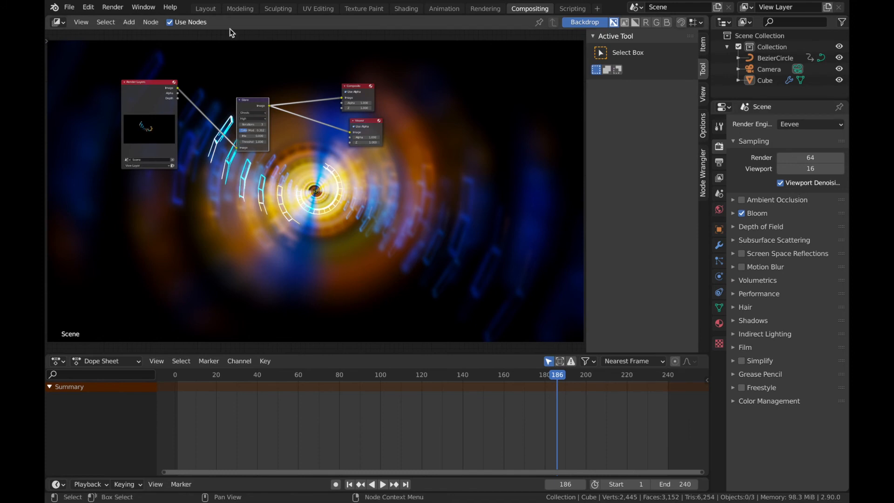
# Set output to FFmpeg MPEG-4 H.264 video and choose the render save folder
pyautogui.click(718, 163)
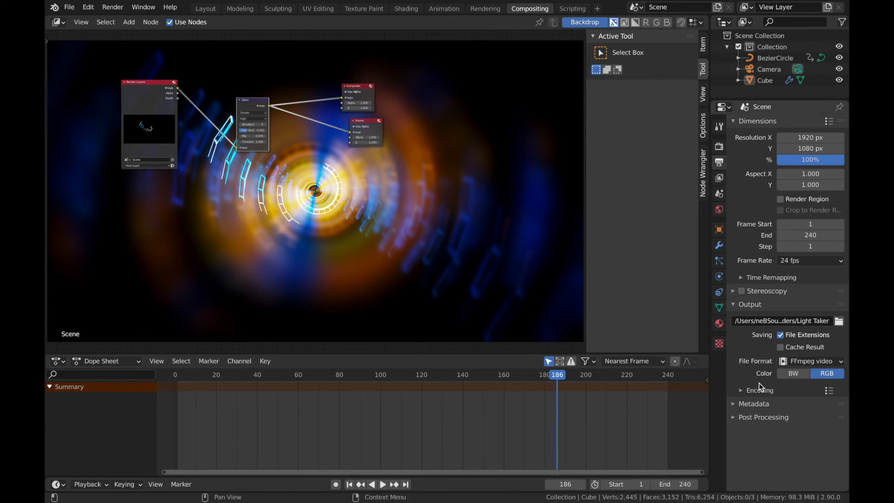
pyautogui.click(740, 390)
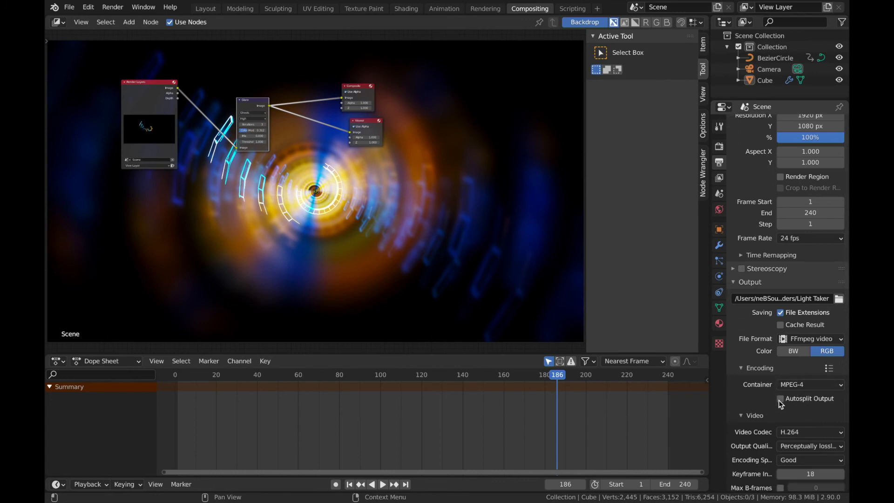
pyautogui.moveTo(786, 437)
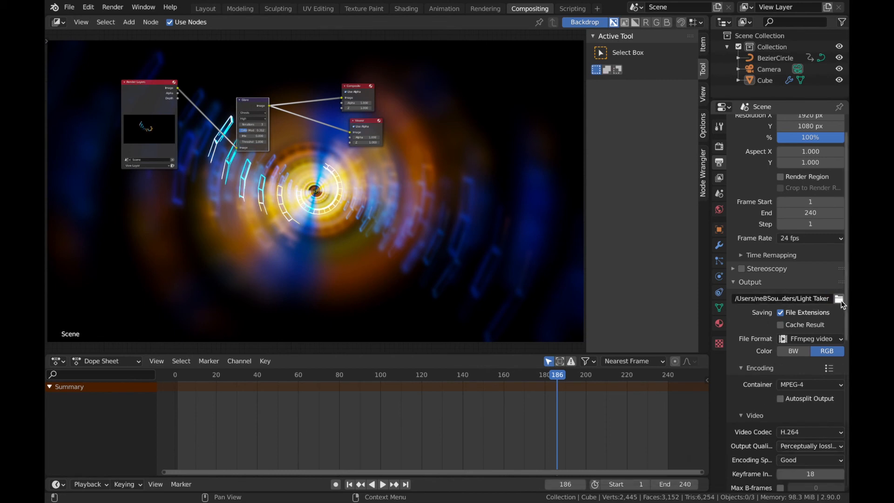
pyautogui.click(838, 297)
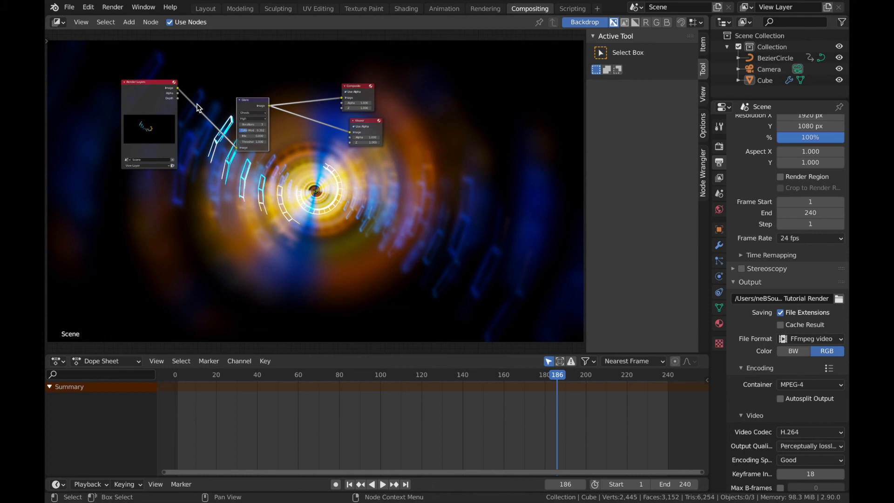
# Render the full animation through the Glare compositor setup to MP4 video
pyautogui.click(112, 7)
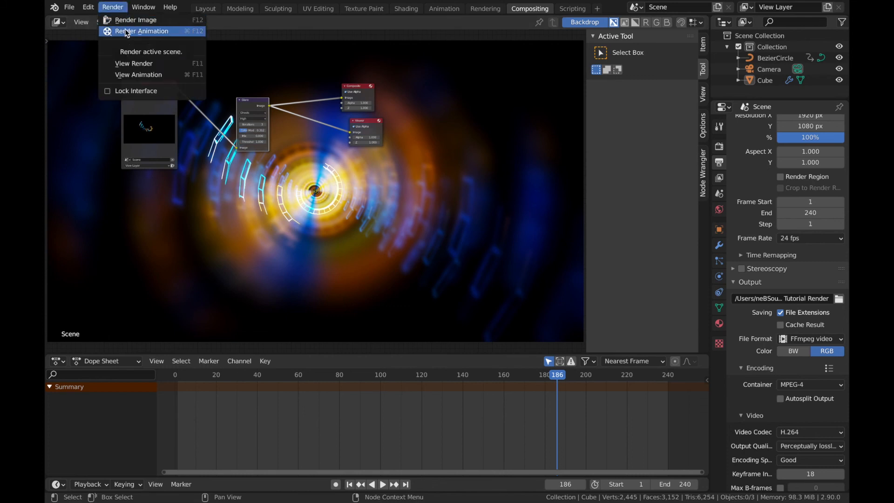
pyautogui.click(140, 30)
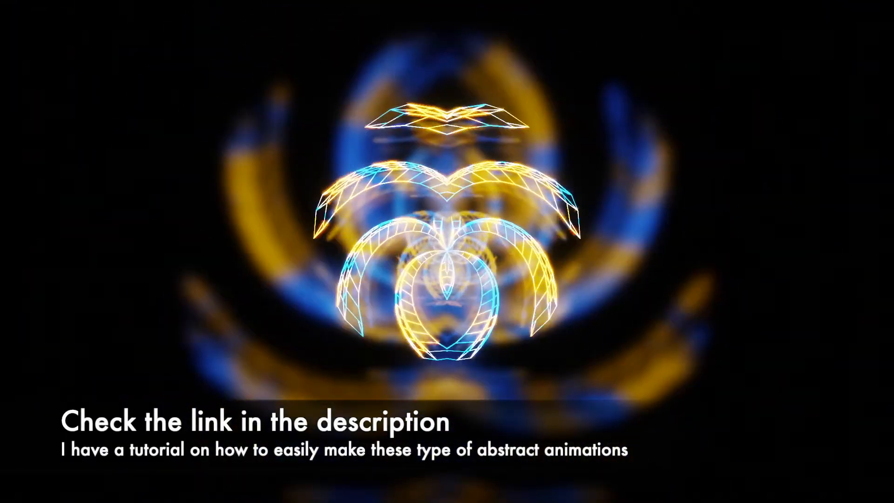